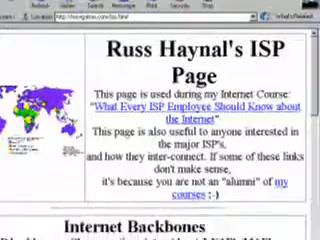
scroll(down, 3)
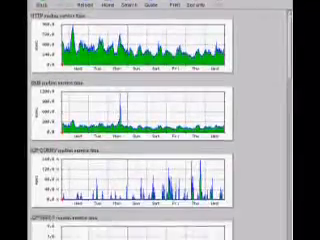
scroll(down, 3)
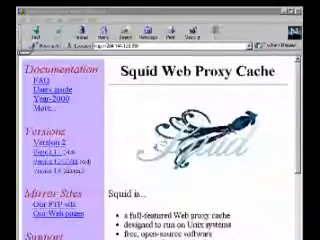
scroll(down, 3)
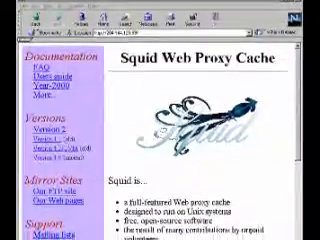